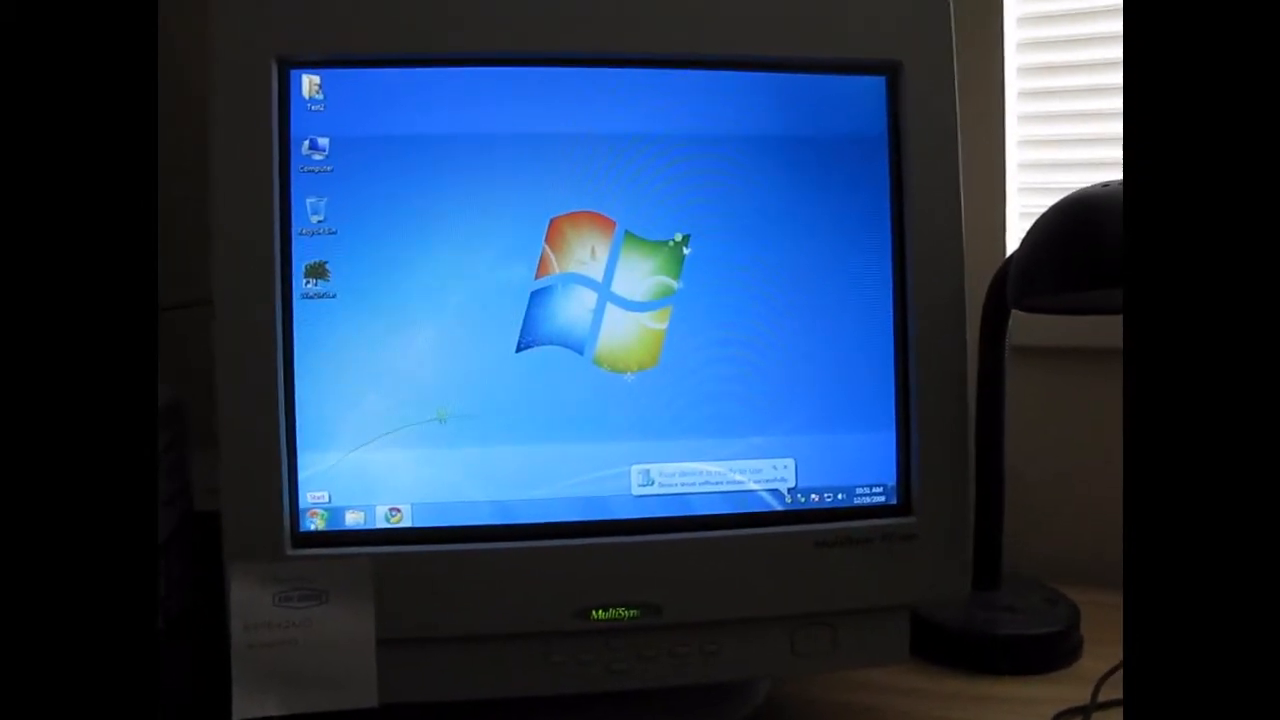
- Show the Shut down submenu's power options (Restart, Log off, Sleep) from the Start menu
left_click(318, 498)
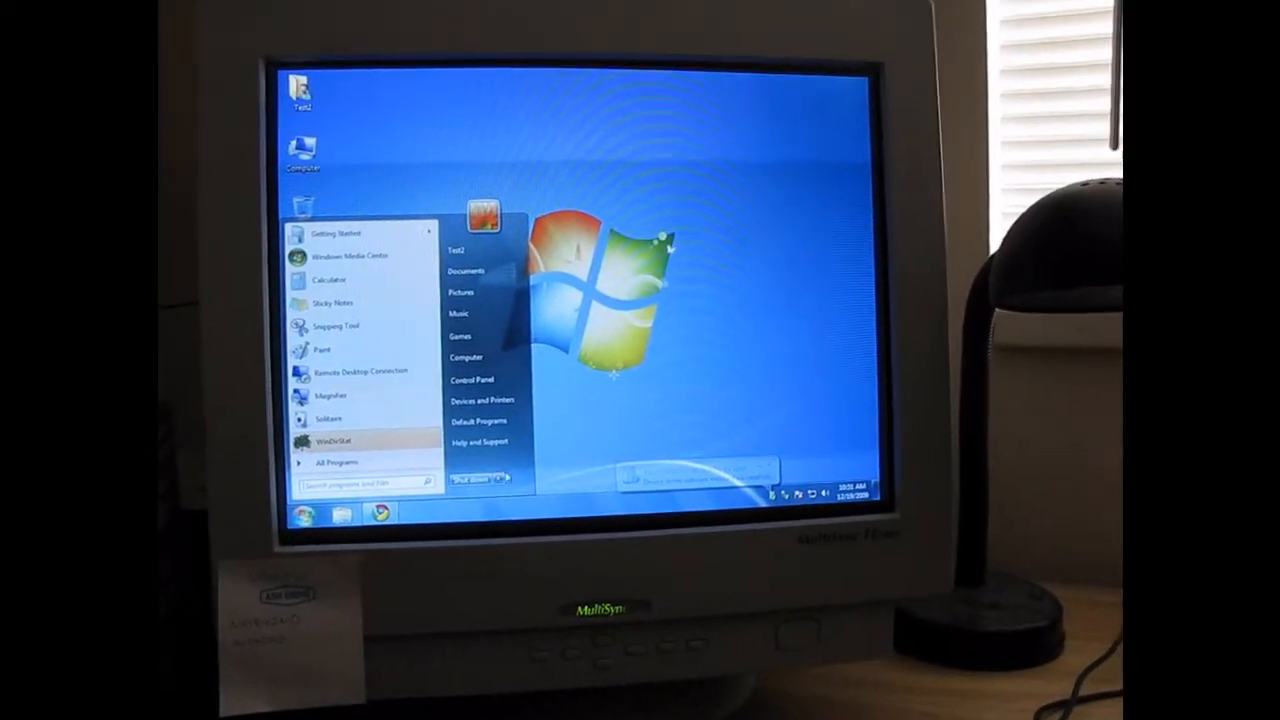
left_click(505, 477)
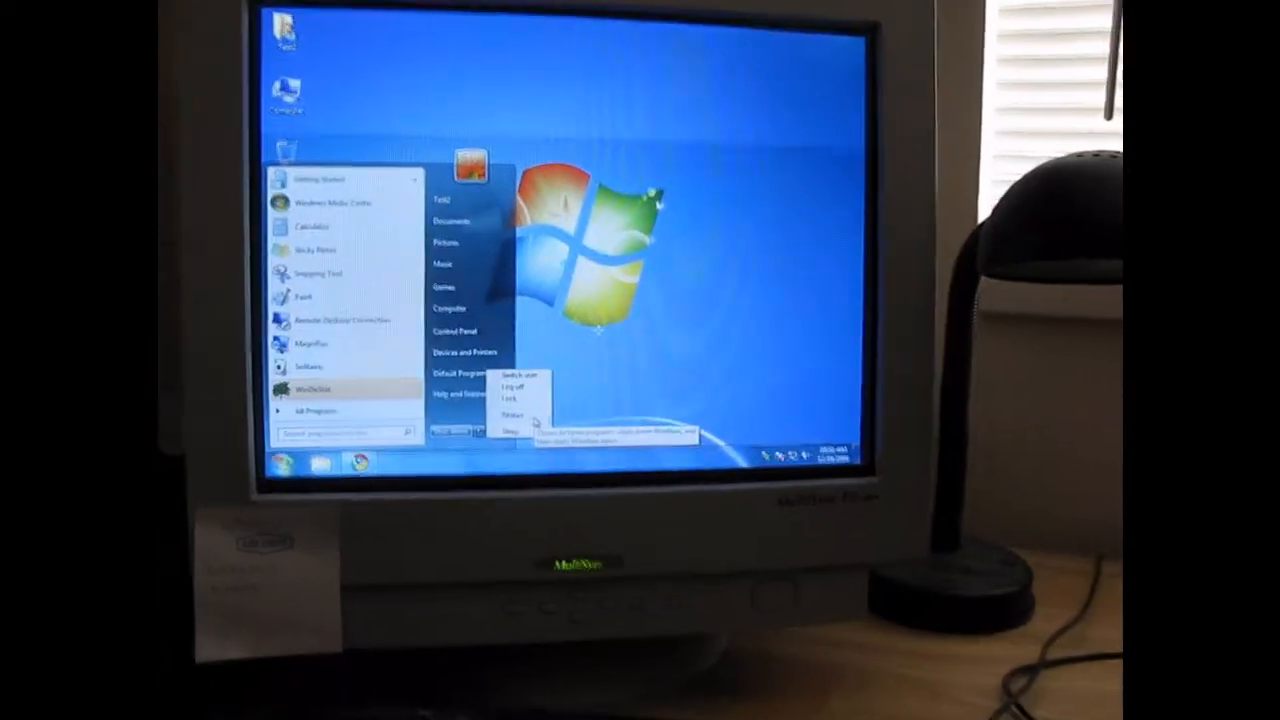